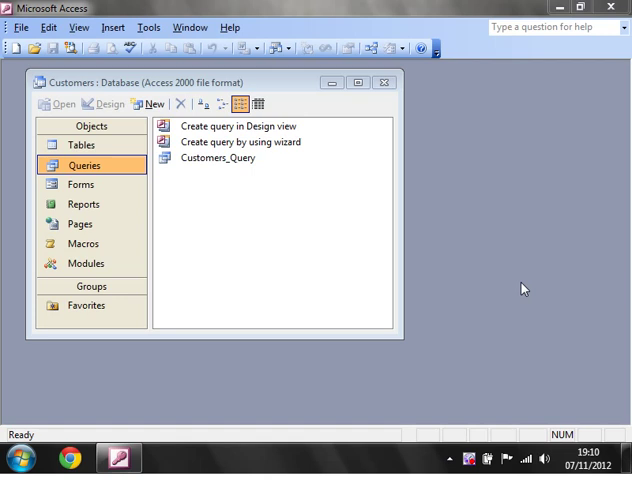
pyautogui.moveTo(220, 164)
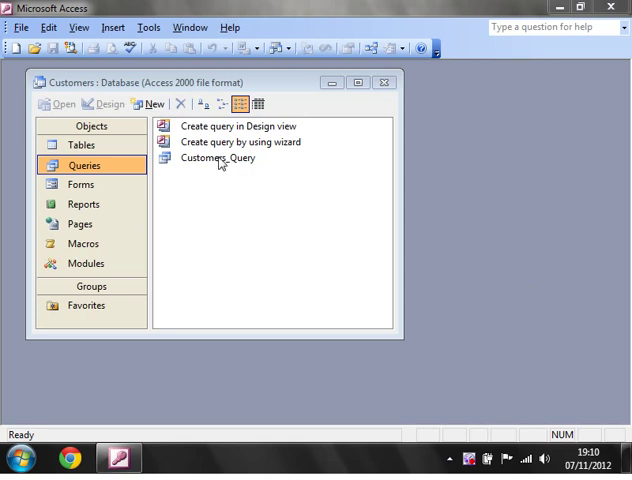
# - Start a new query in Design view, bringing up the Show Table list
pyautogui.click(218, 158)
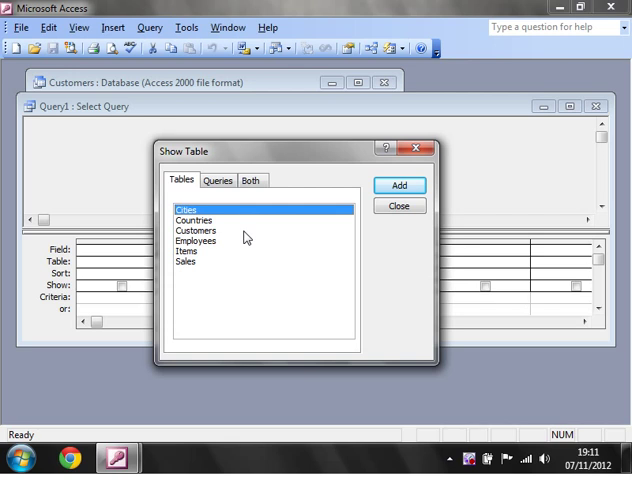
# - Add the Customers, Countries and Cities tables to the query and close Show Table
pyautogui.click(196, 230)
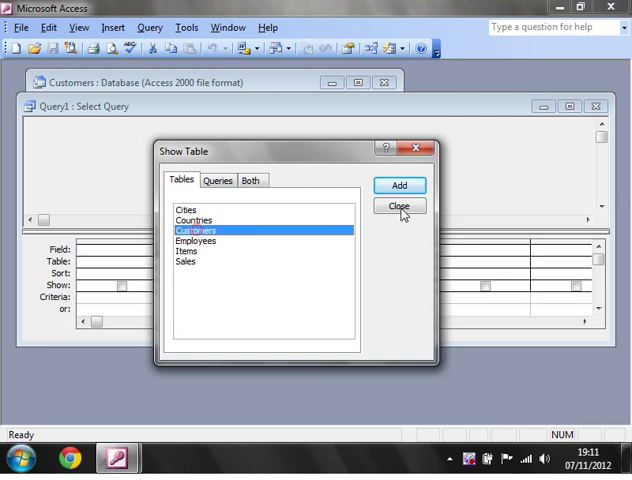
pyautogui.click(398, 184)
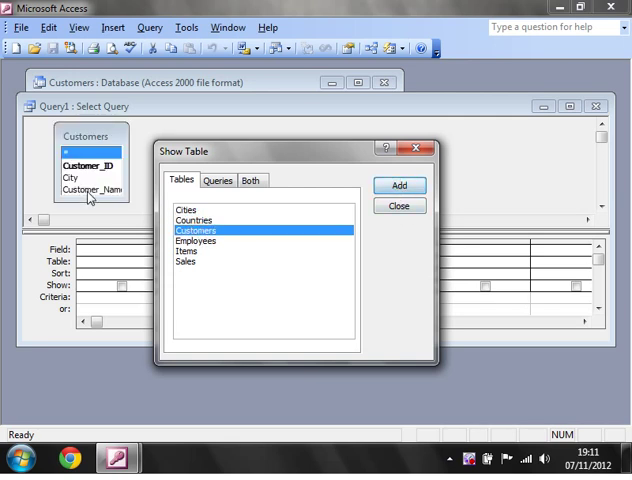
pyautogui.click(192, 220)
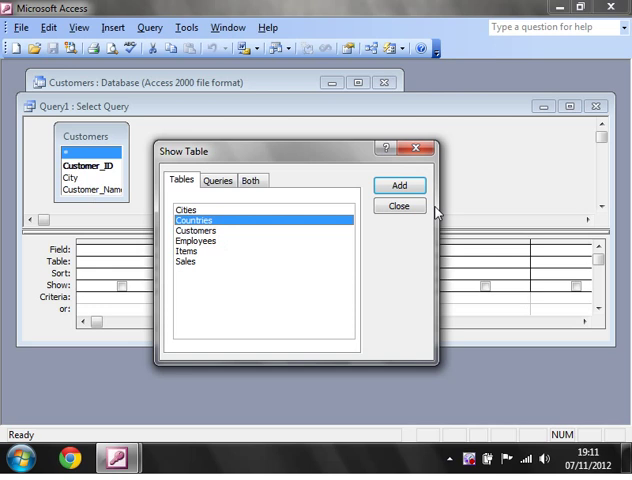
pyautogui.click(398, 184)
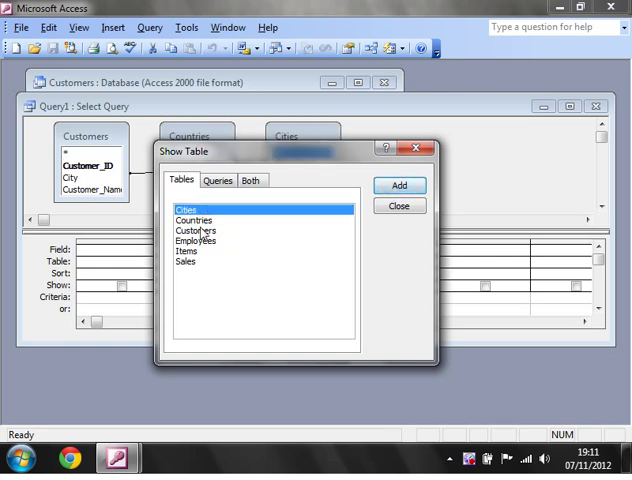
pyautogui.click(196, 230)
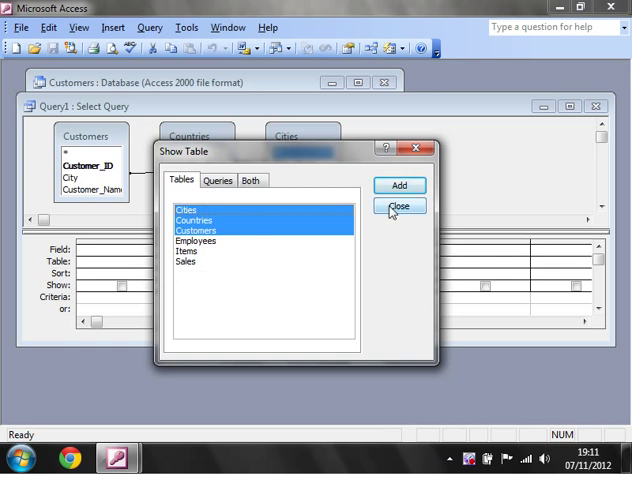
pyautogui.click(400, 208)
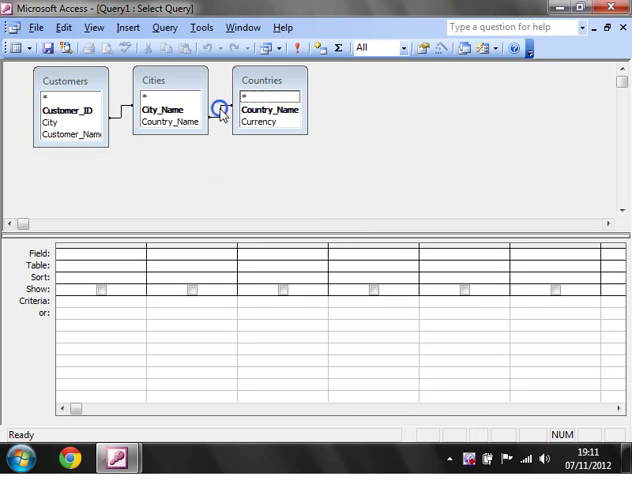
# - Delete the automatic join and relate the tables by City and Country_Name fields
pyautogui.rightClick(220, 112)
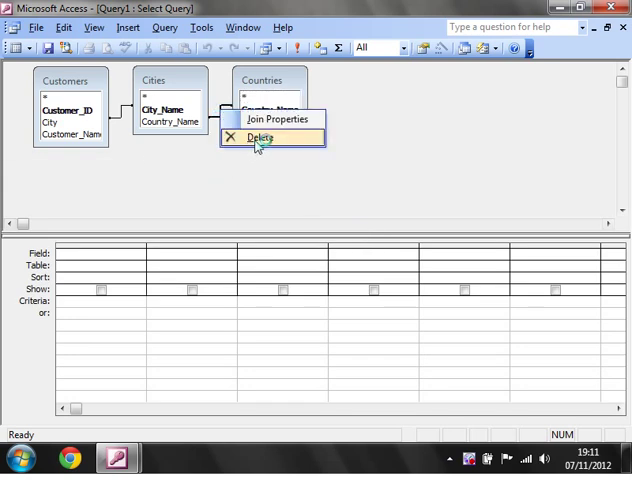
pyautogui.click(260, 138)
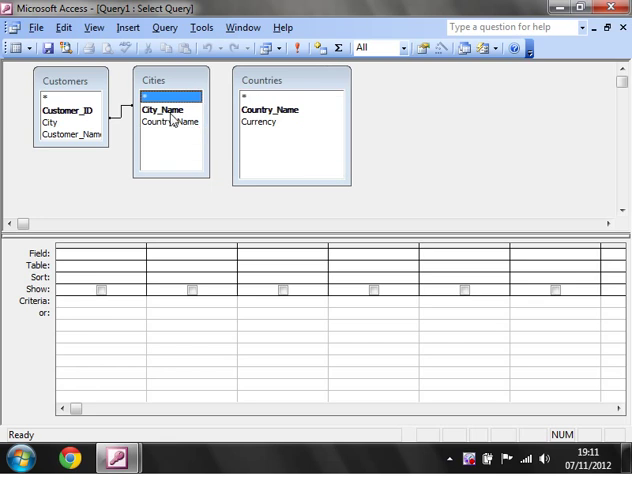
pyautogui.click(172, 120)
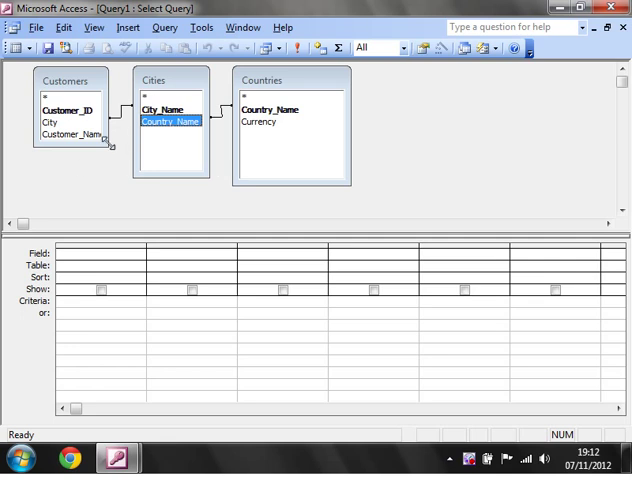
pyautogui.click(68, 80)
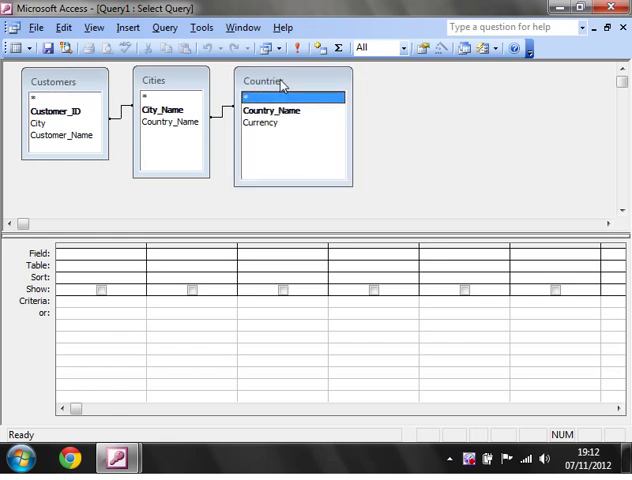
# - Add Customer_Name, City_Name, Country_Name and Currency to the query grid
pyautogui.click(60, 134)
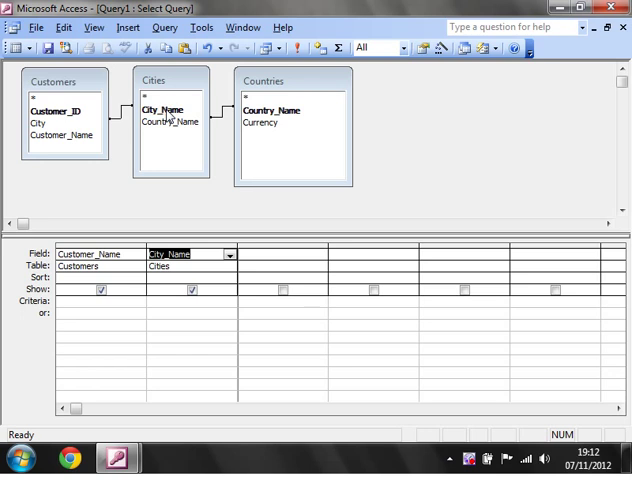
pyautogui.click(272, 110)
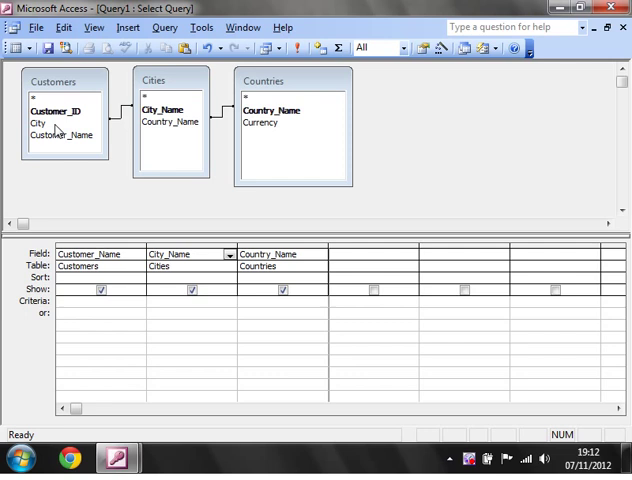
pyautogui.moveTo(122, 118)
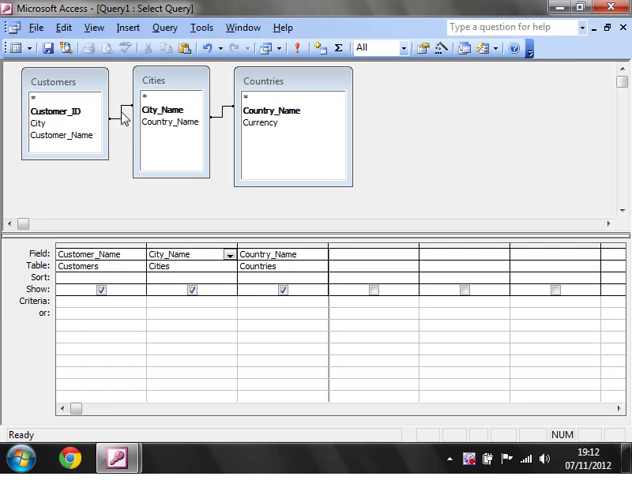
pyautogui.moveTo(156, 120)
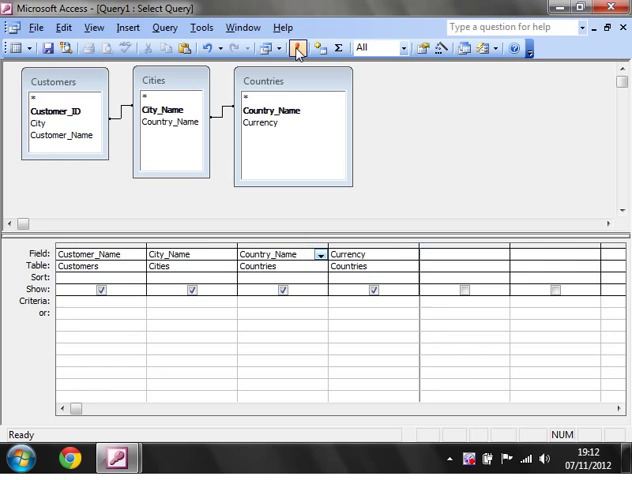
pyautogui.click(296, 48)
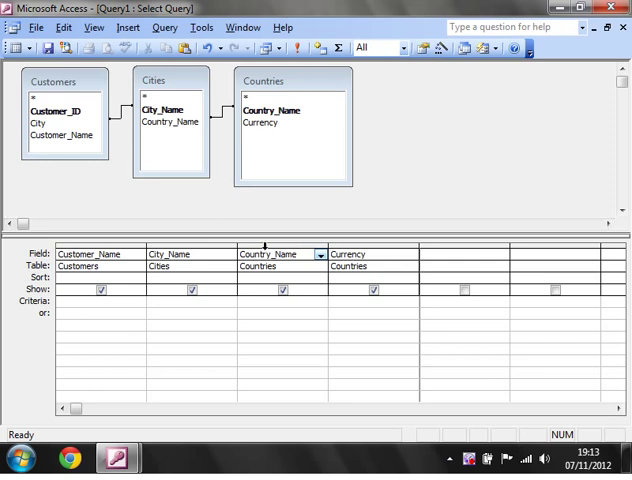
pyautogui.moveTo(90, 122)
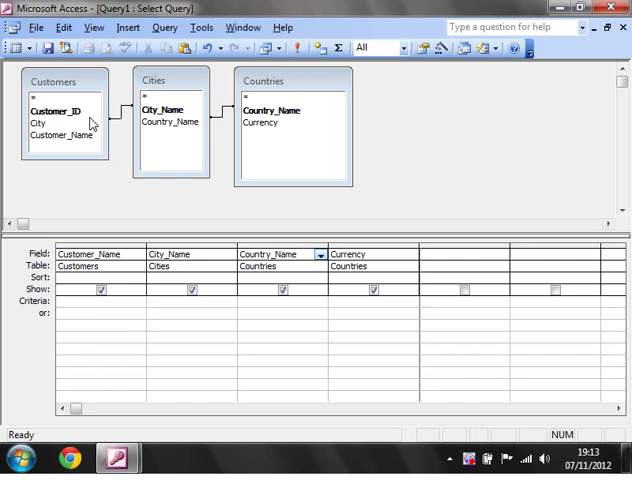
pyautogui.moveTo(244, 144)
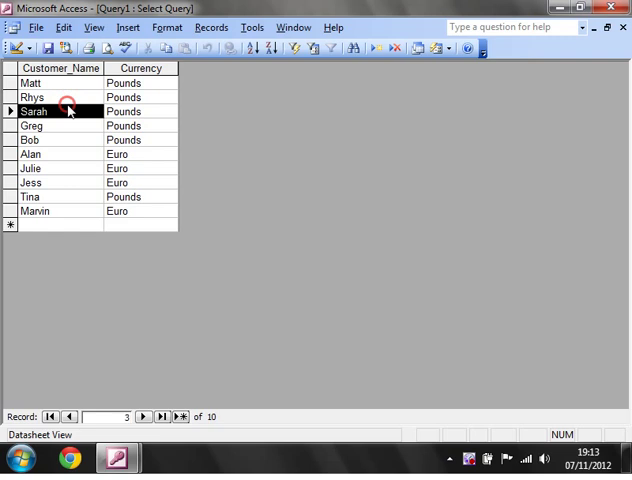
# - Run the query and review the customer records (Sarah, Jess, Greg) in the results
pyautogui.click(32, 96)
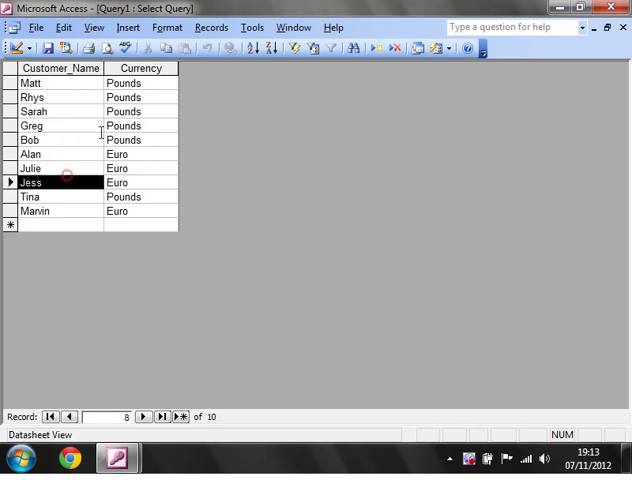
pyautogui.click(156, 126)
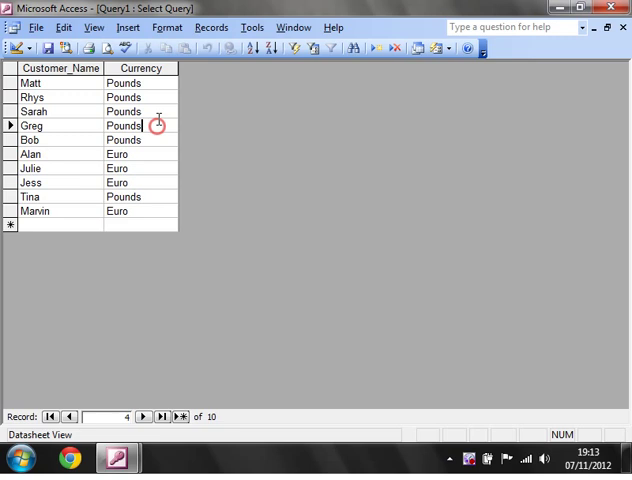
pyautogui.click(12, 48)
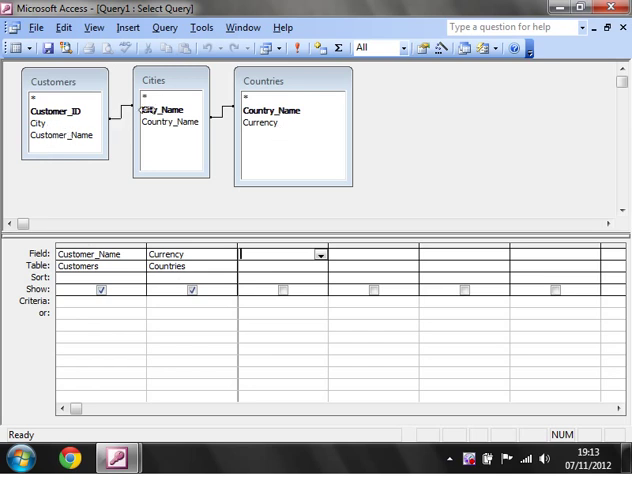
pyautogui.moveTo(168, 128)
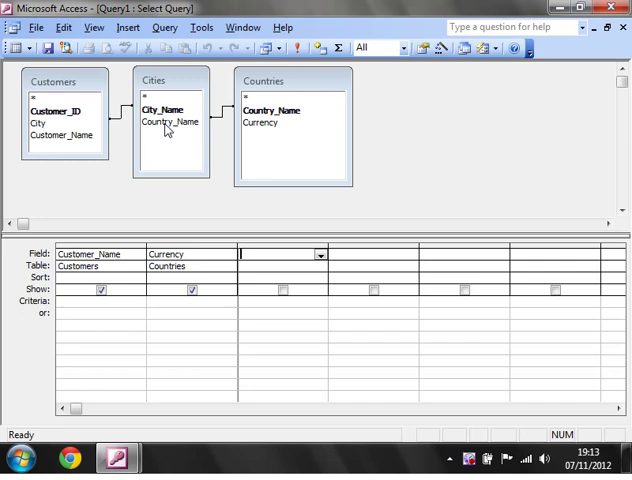
pyautogui.moveTo(276, 116)
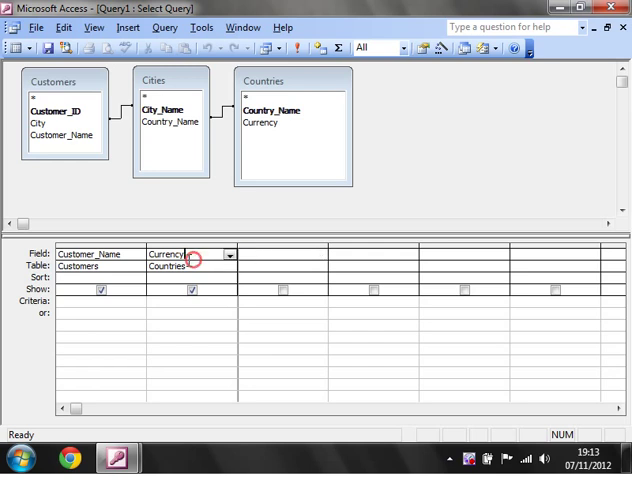
# - Switch back to Design view showing Customer_Name and Currency columns
pyautogui.click(100, 254)
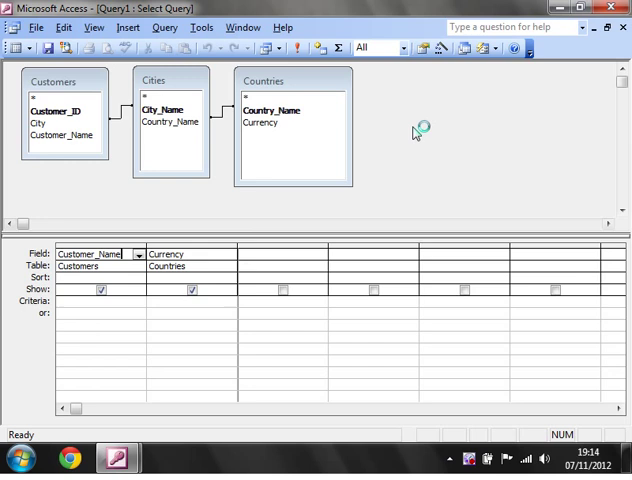
pyautogui.moveTo(440, 168)
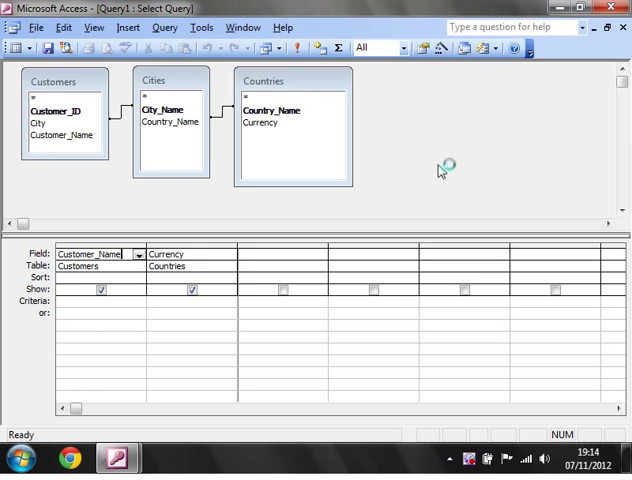
pyautogui.moveTo(398, 208)
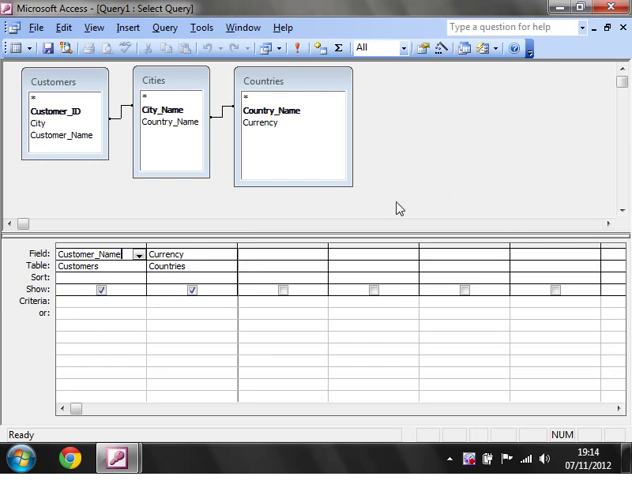